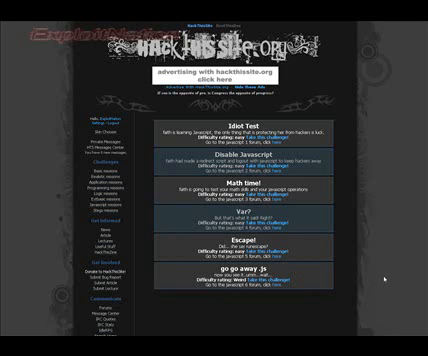
mouse_move(396, 284)
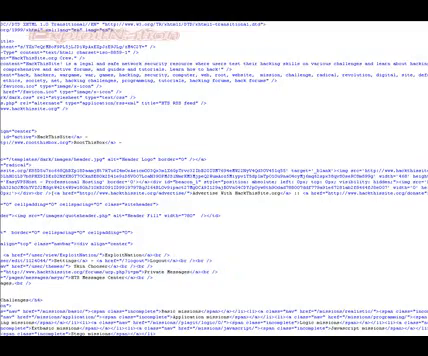
Step: Scroll the page source down to the script holding the escaped password and unescape() check
scroll("down", 3)
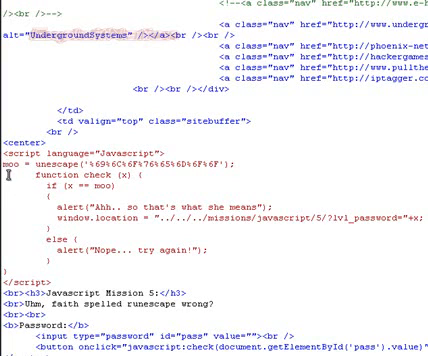
mouse_move(18, 176)
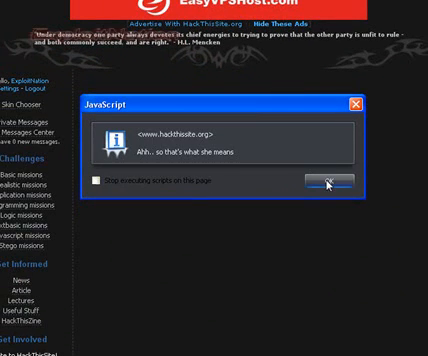
Step: Dismiss the alert showing the decoded password so it can be submitted for 'Correct, Level Up!'
left_click(354, 180)
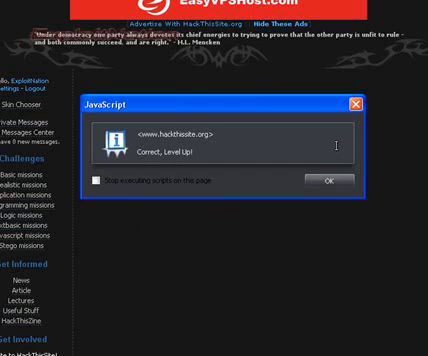